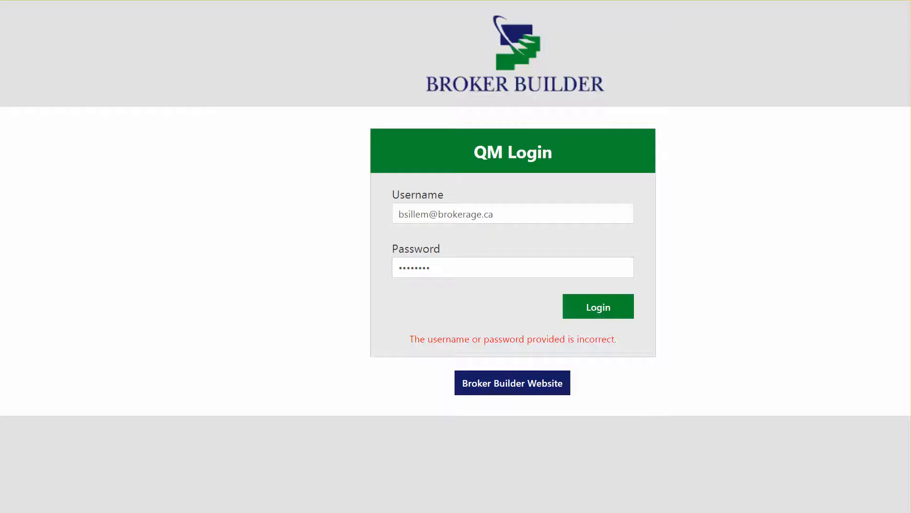
# - Sign in to QM and show the home page's Open Quotes list with the Quote menu ready
pyautogui.click(597, 306)
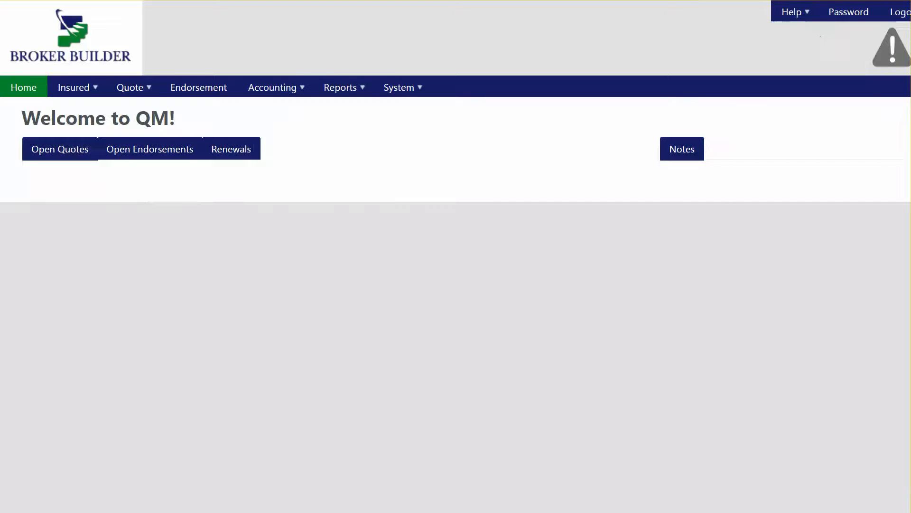
pyautogui.click(60, 149)
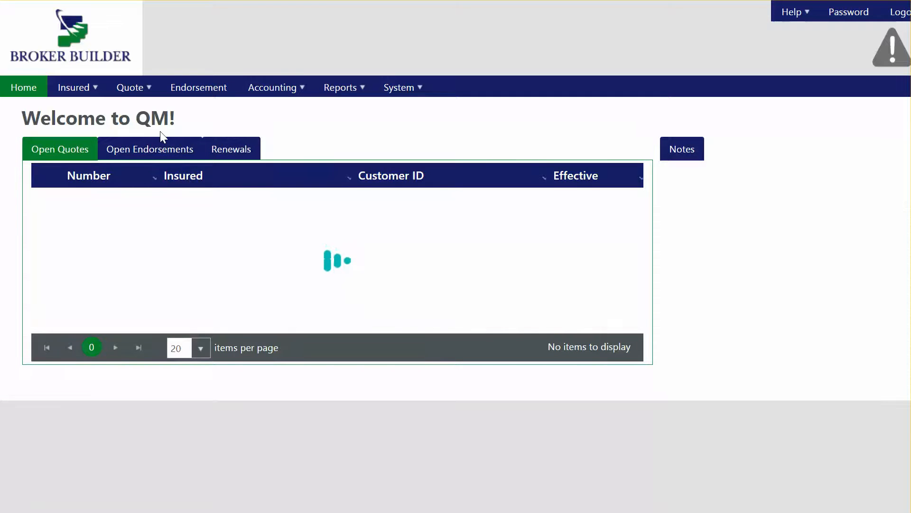
pyautogui.click(131, 88)
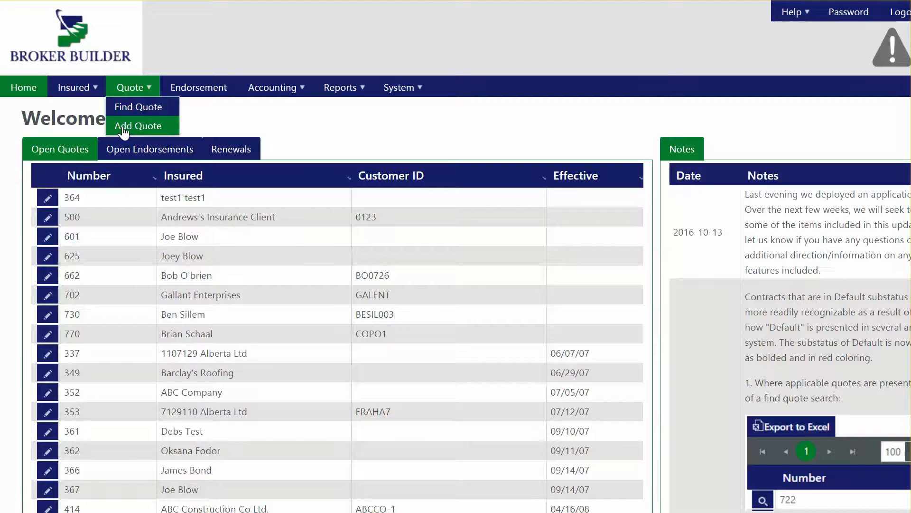
pyautogui.moveTo(320, 133)
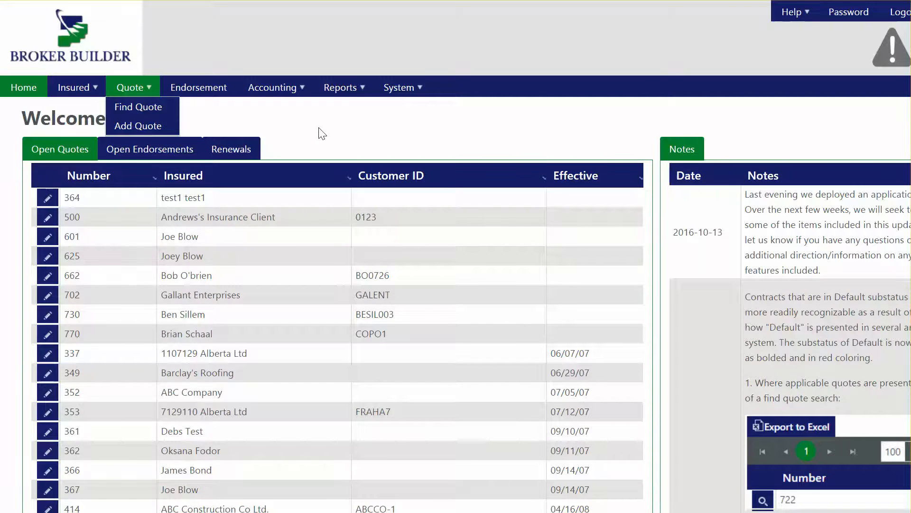
# - Start a brand-new blank Commercial quote via Add Quote
pyautogui.click(139, 125)
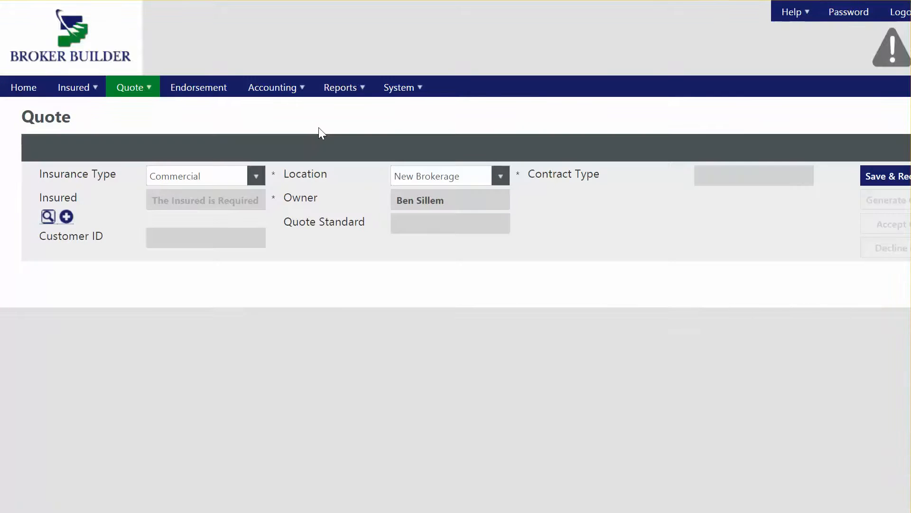
pyautogui.moveTo(98, 233)
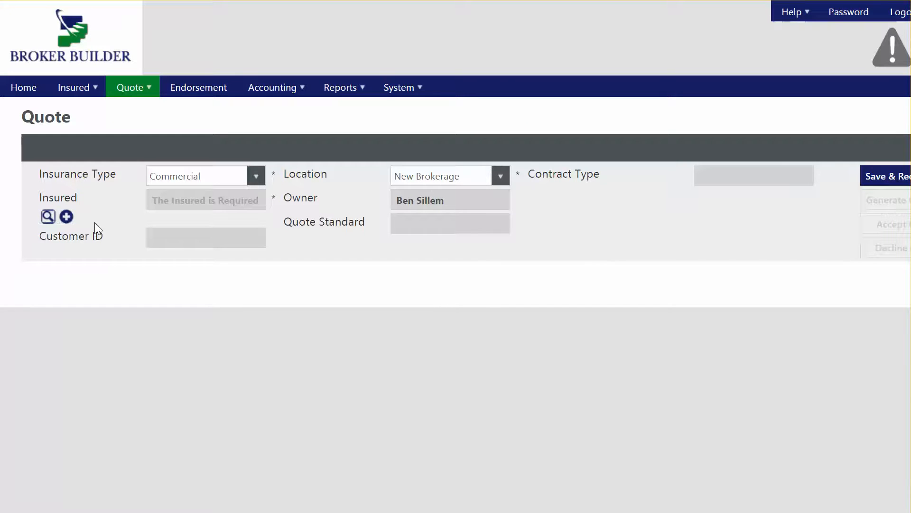
pyautogui.moveTo(48, 216)
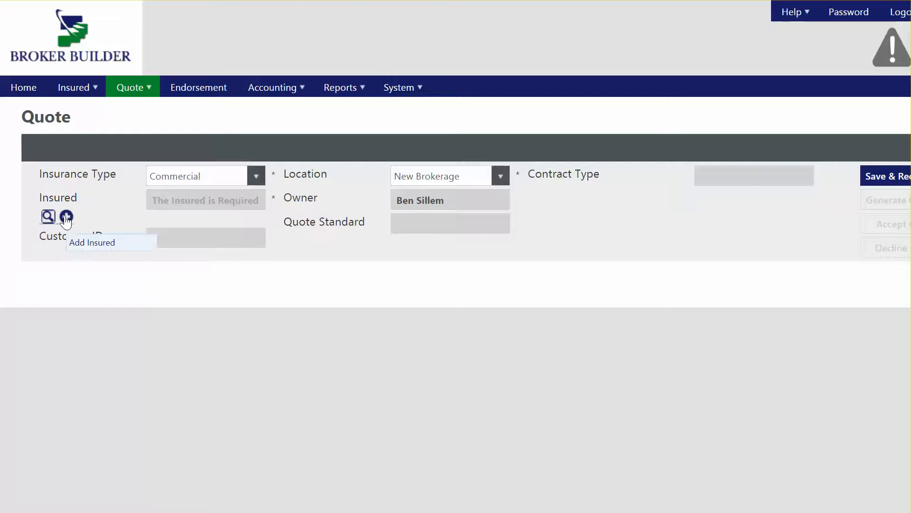
# - Create insured Tims Tire Co (TITIR123) with address and phone 0630, saved and attached to quote #824
pyautogui.click(65, 216)
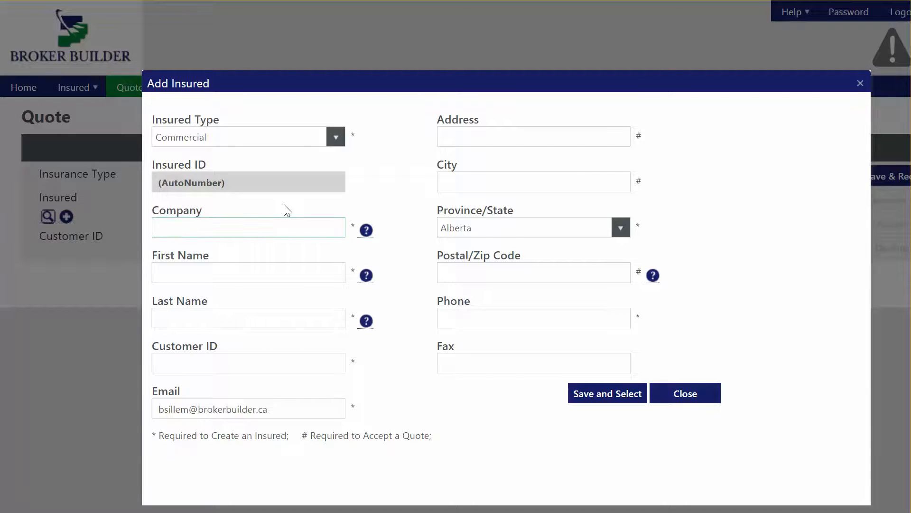
pyautogui.write('Tim')
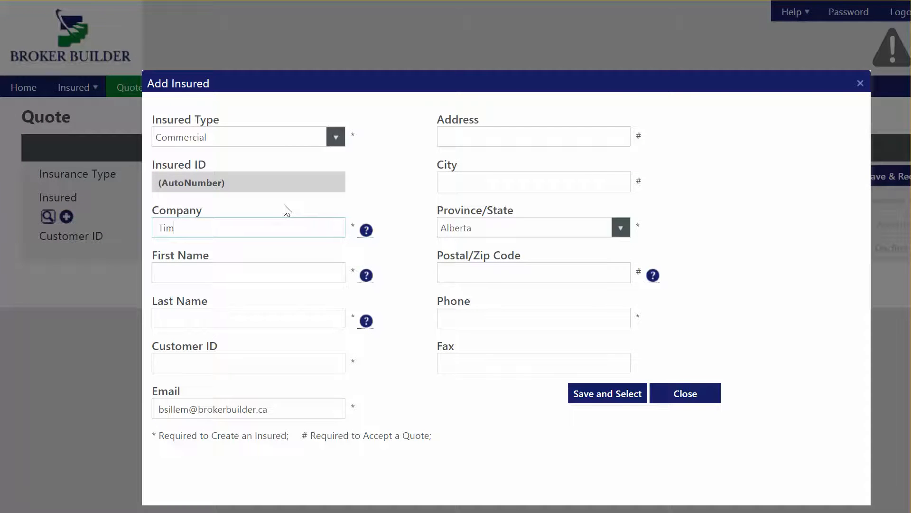
pyautogui.write('Ti')
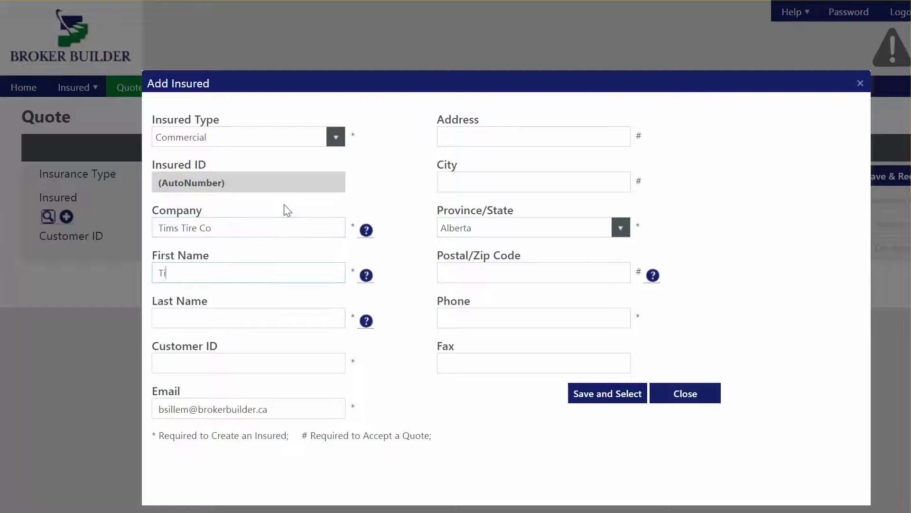
pyautogui.write('Tireman')
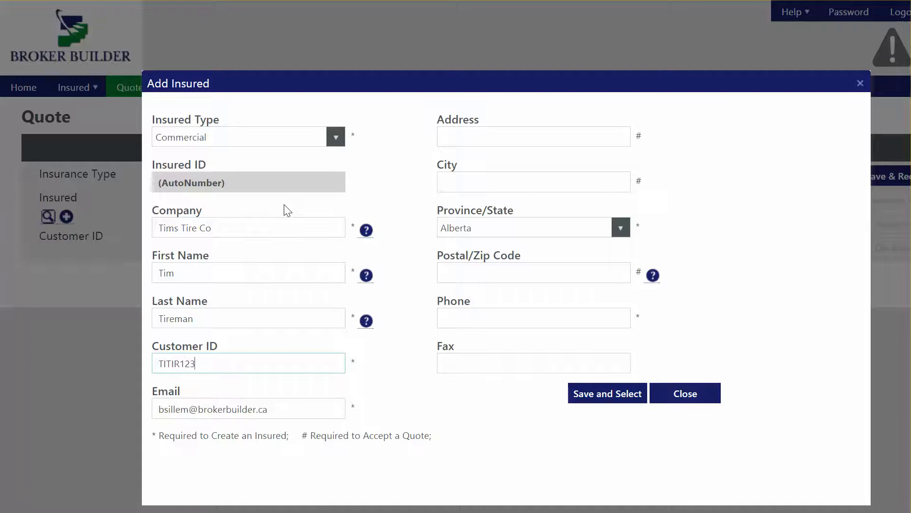
pyautogui.write('aldkrj')
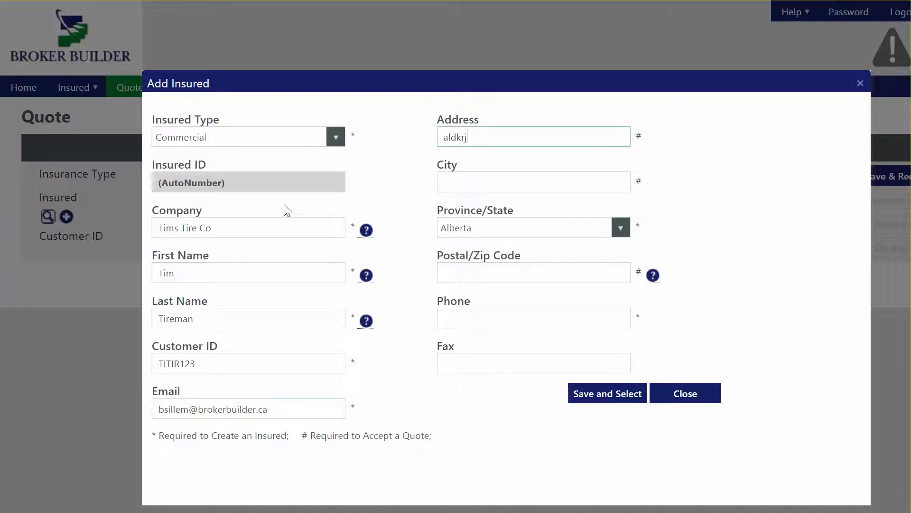
pyautogui.write('aslkfgj')
pyautogui.click(533, 318)
pyautogui.write('250-688-')
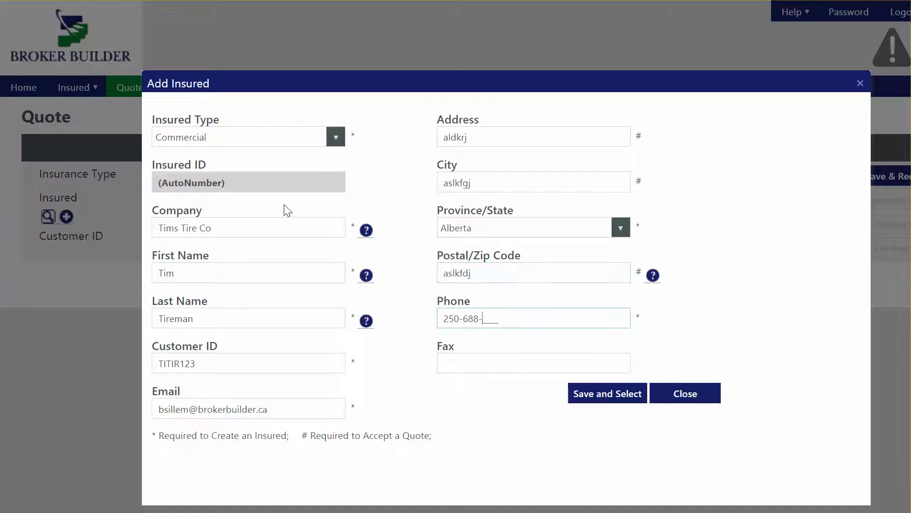
pyautogui.write('0630')
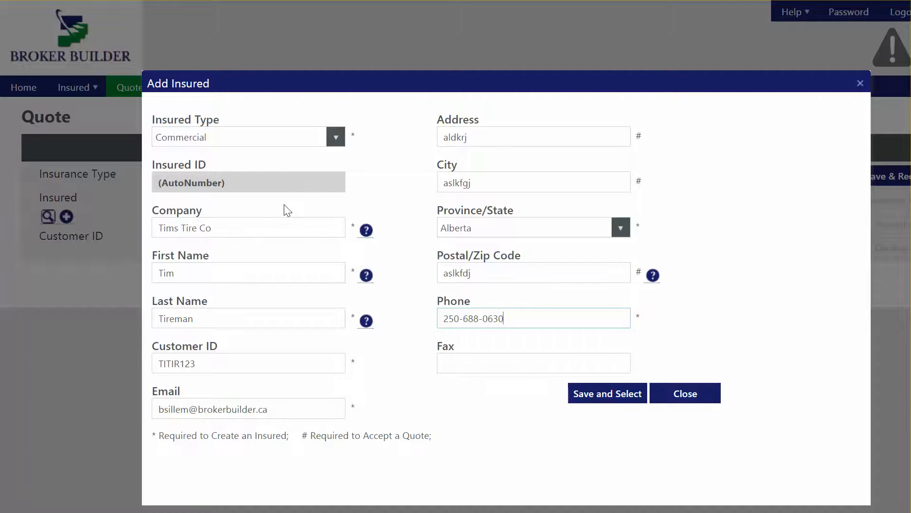
pyautogui.click(607, 393)
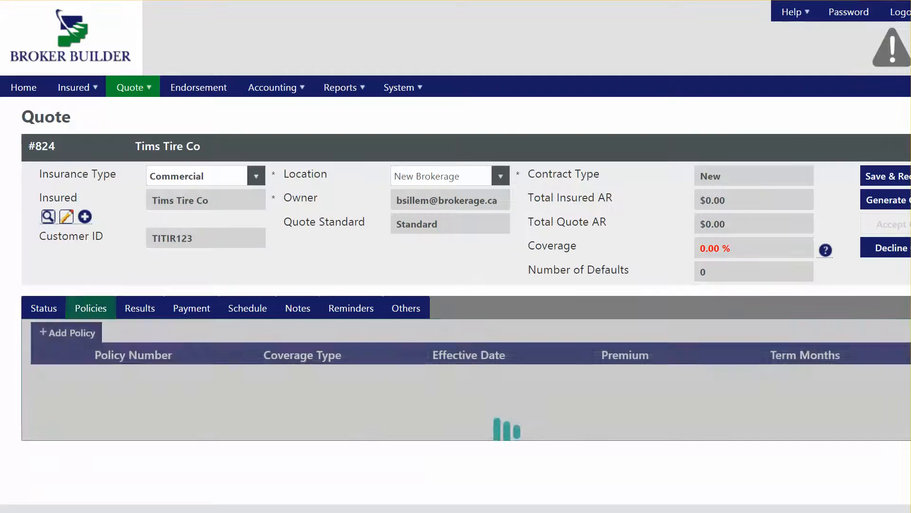
# - Add a new policy to quote #824, opening its Policy Detail
pyautogui.click(67, 333)
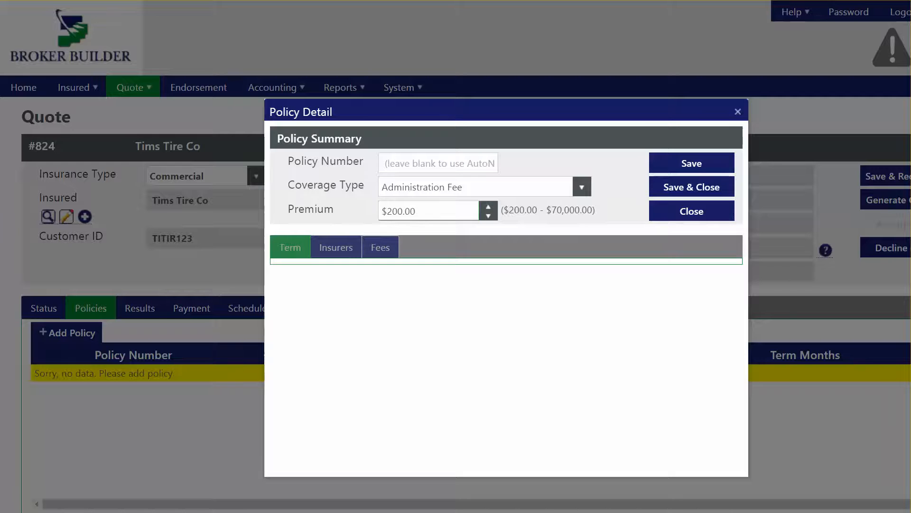
# - Make the policy Commercial Automobile with a $2,000.00 premium, saved as Binder-76853
pyautogui.click(581, 187)
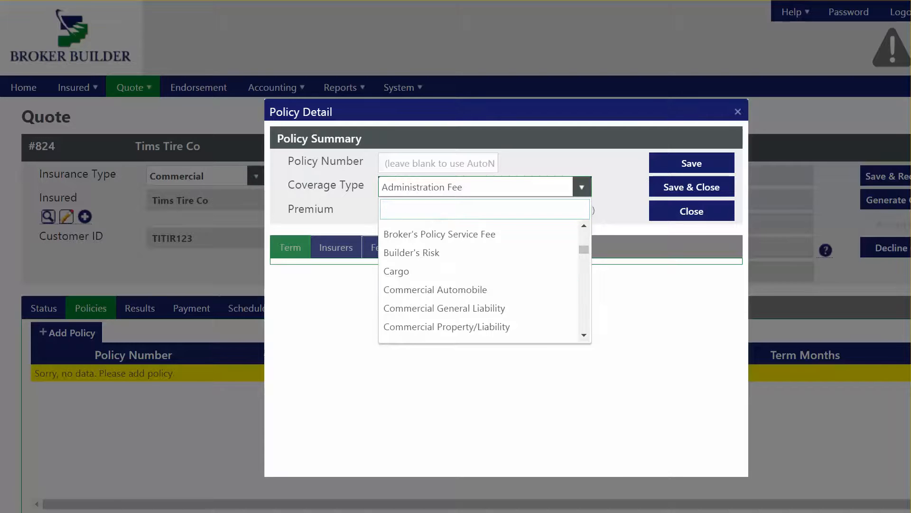
pyautogui.click(435, 289)
pyautogui.write('2000')
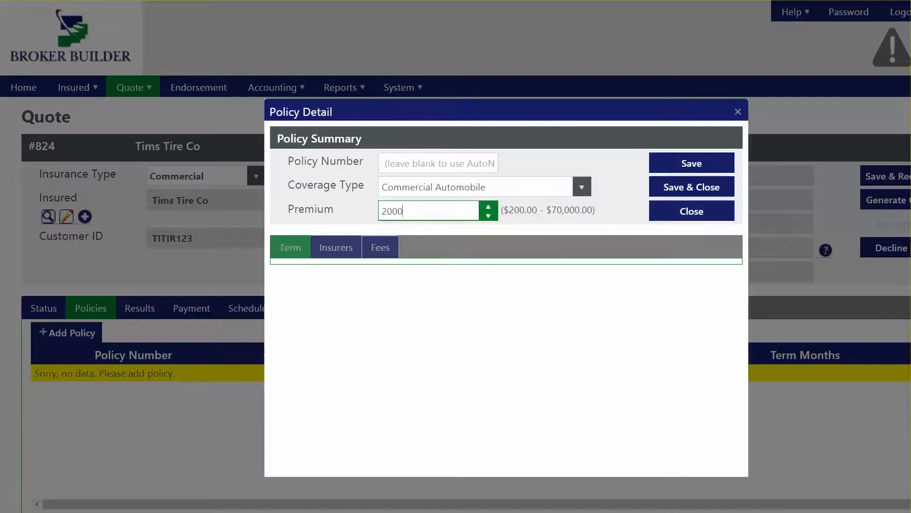
pyautogui.click(691, 163)
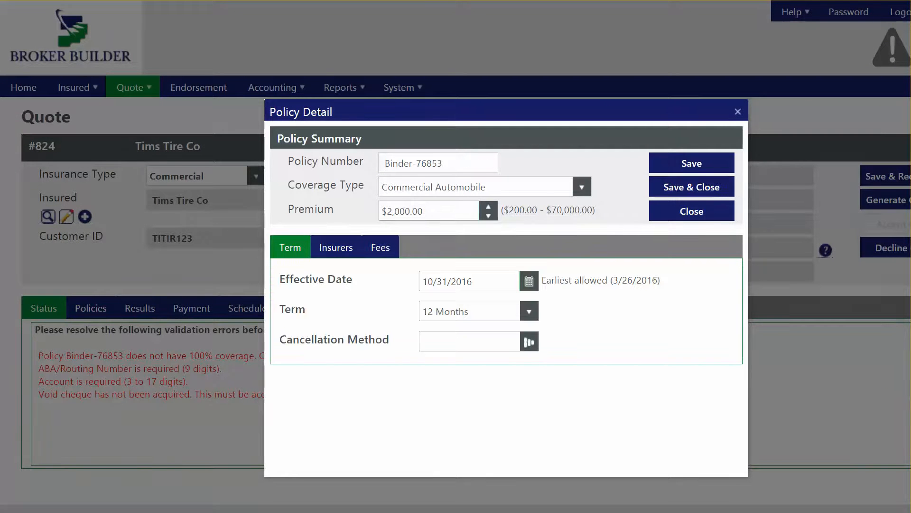
pyautogui.click(469, 341)
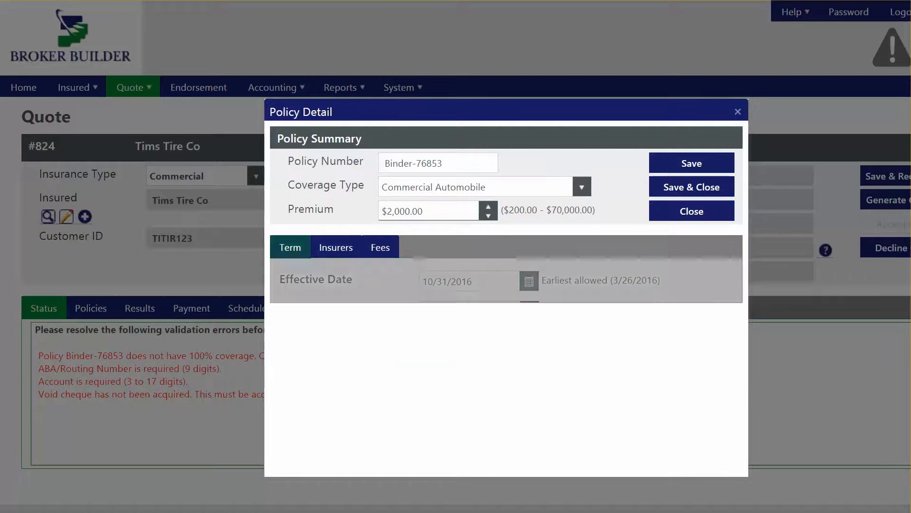
# - Add Joe's Insurance Company as insurer at 100% participation, then view fee settings
pyautogui.click(335, 246)
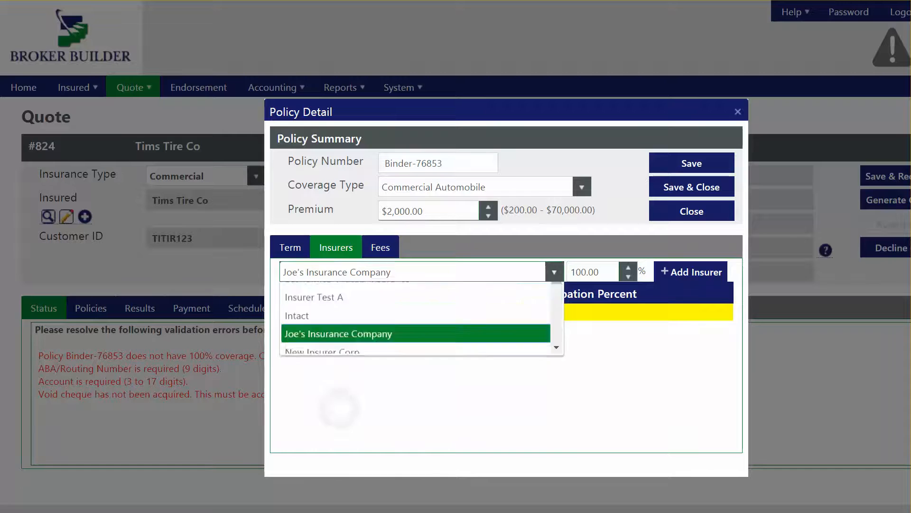
pyautogui.click(339, 333)
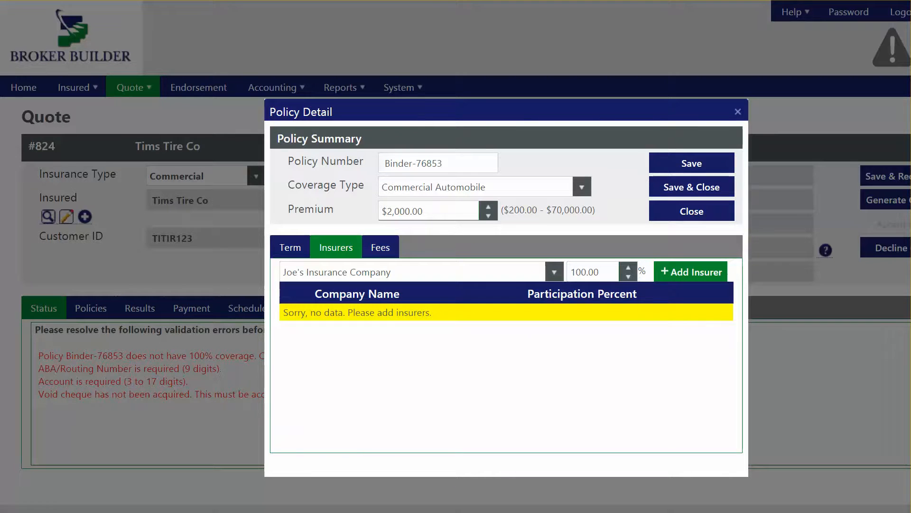
pyautogui.click(690, 272)
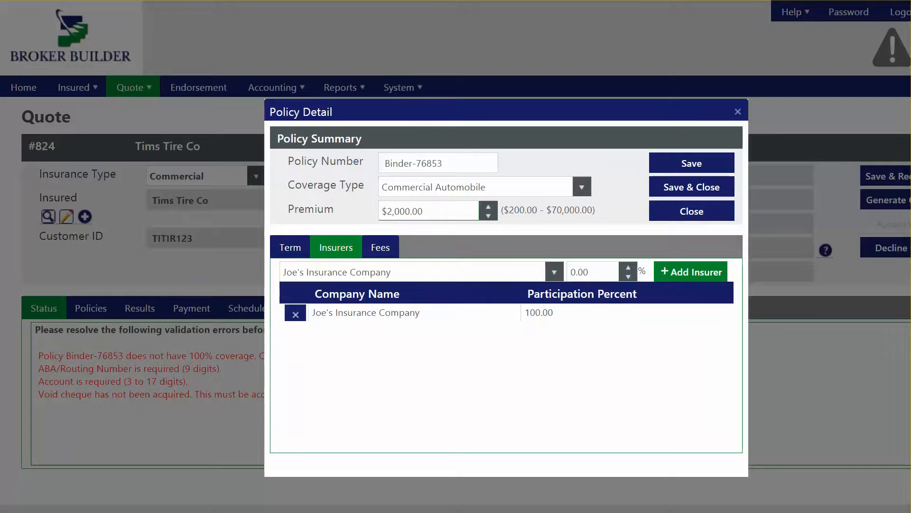
pyautogui.click(380, 246)
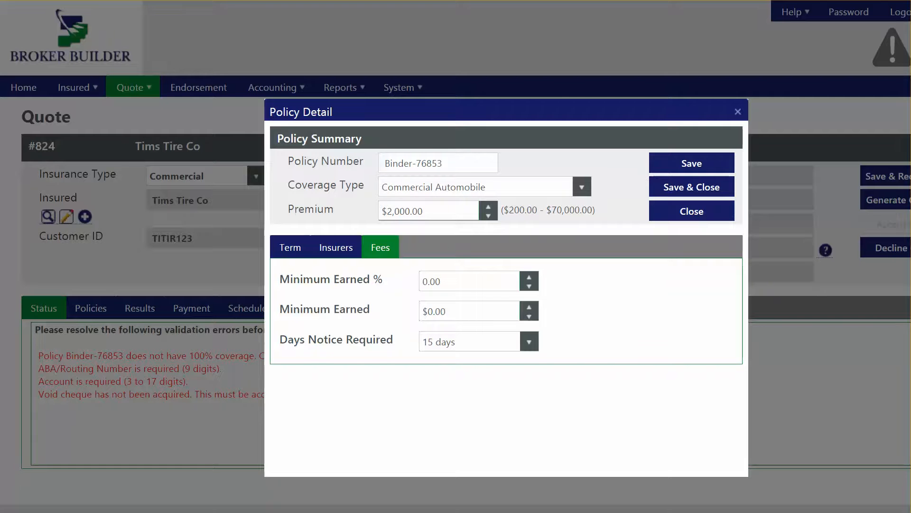
# - Save Binder-76853 to quote #824 and check the Status tab's remaining validation errors
pyautogui.click(691, 162)
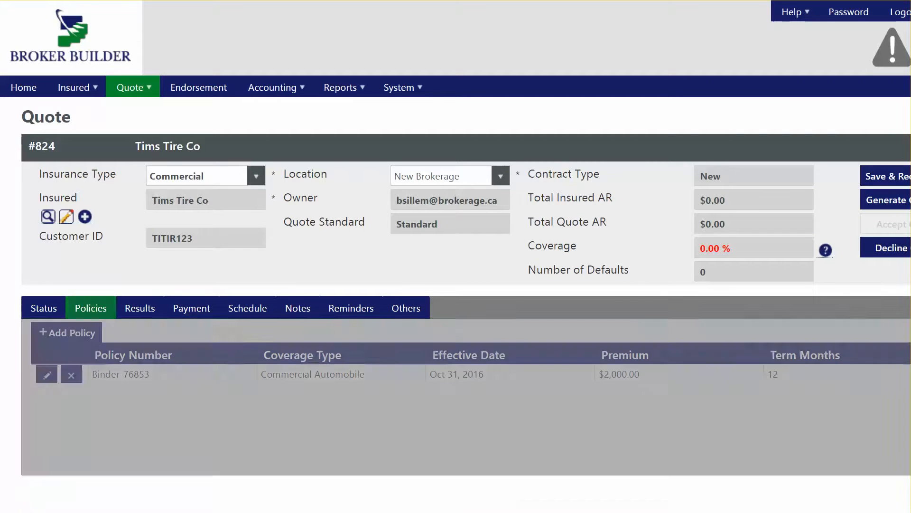
pyautogui.click(43, 307)
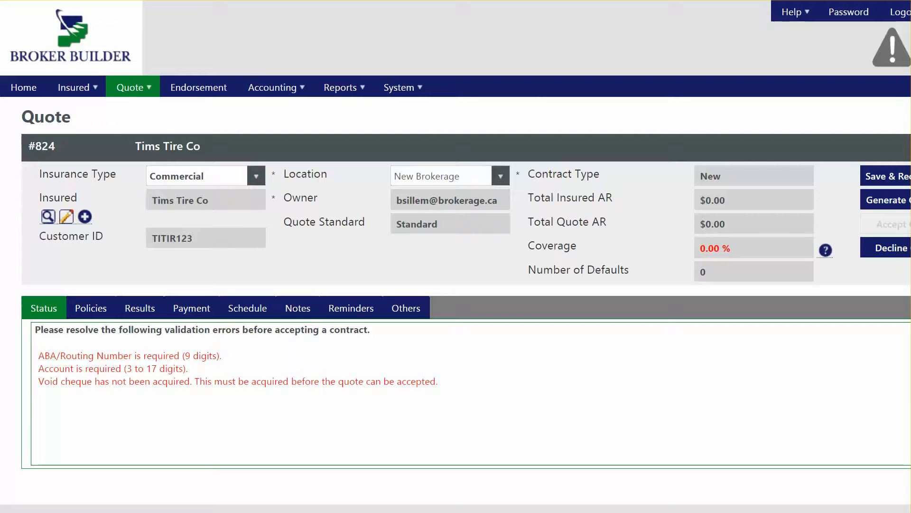
# - Show quote #824's payment settings with ACH as the payment option
pyautogui.click(191, 307)
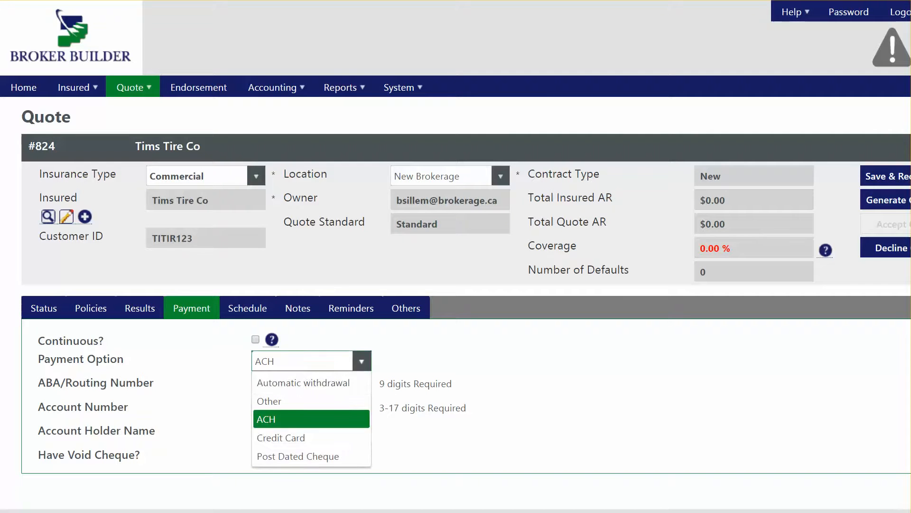
pyautogui.click(303, 382)
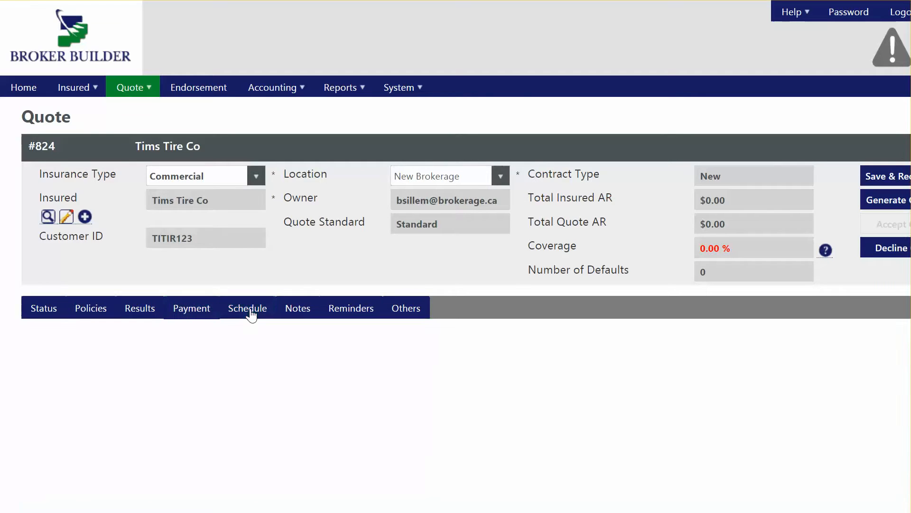
# - Display the schedule: $1,600.00 financed over nine monthly payments of $188.89
pyautogui.click(247, 307)
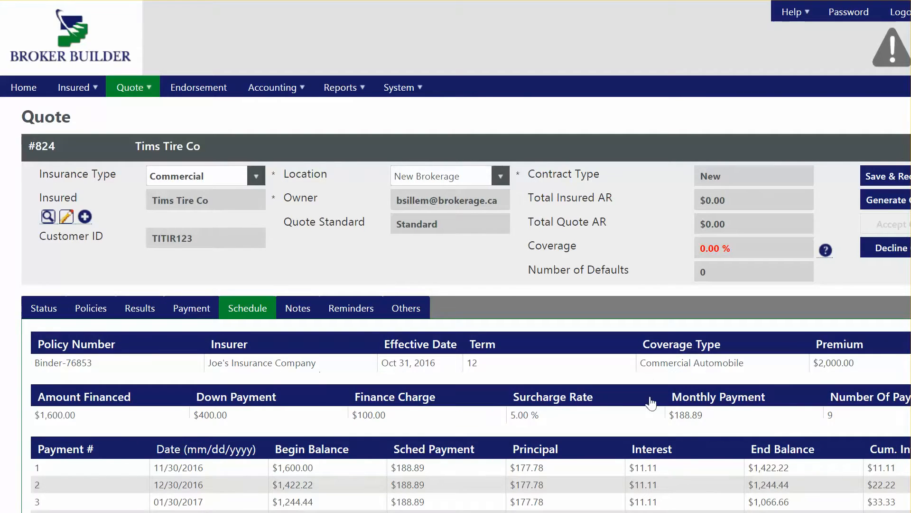
pyautogui.scroll(-3)
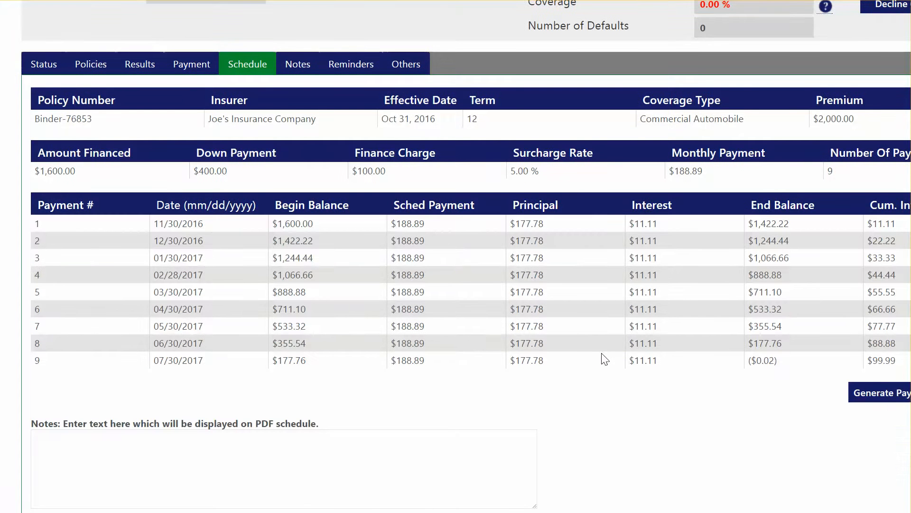